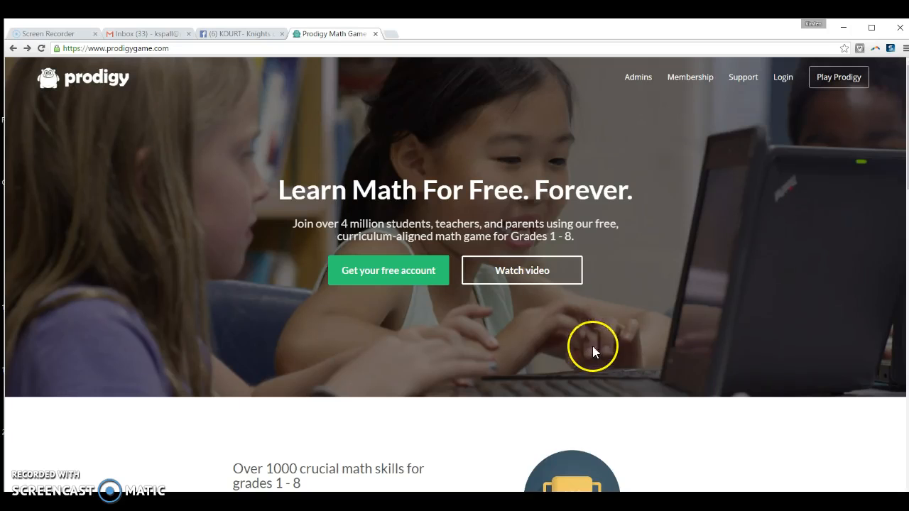
- Launch Prodigy from the homepage and continue past the game intro to the sign-in screen
click(839, 76)
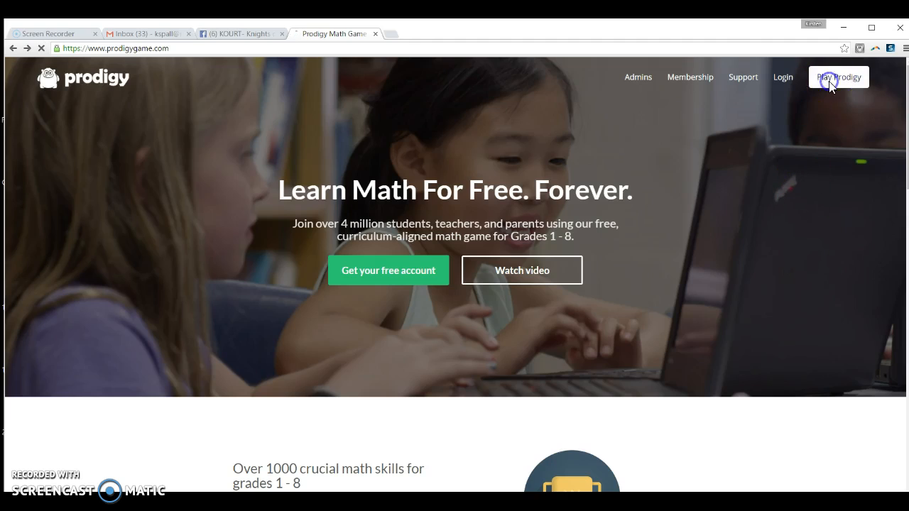
click(838, 77)
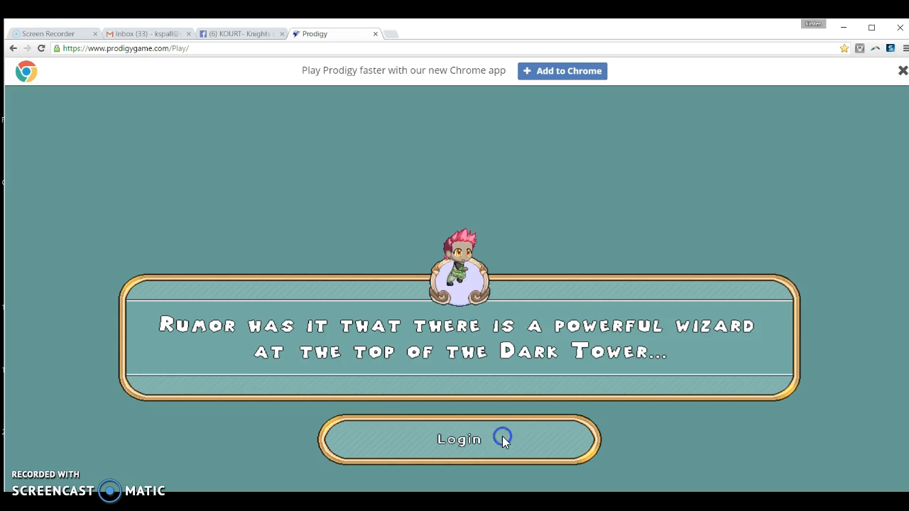
click(459, 439)
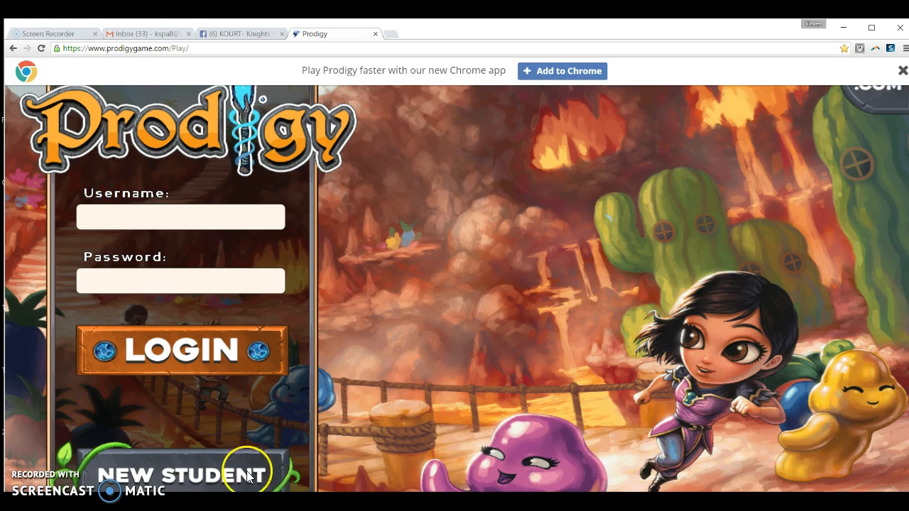
click(181, 471)
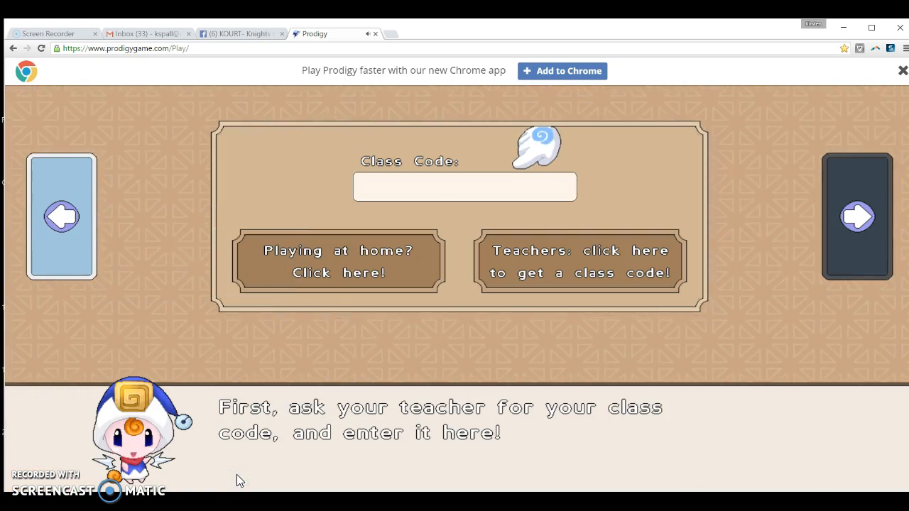
click(464, 186)
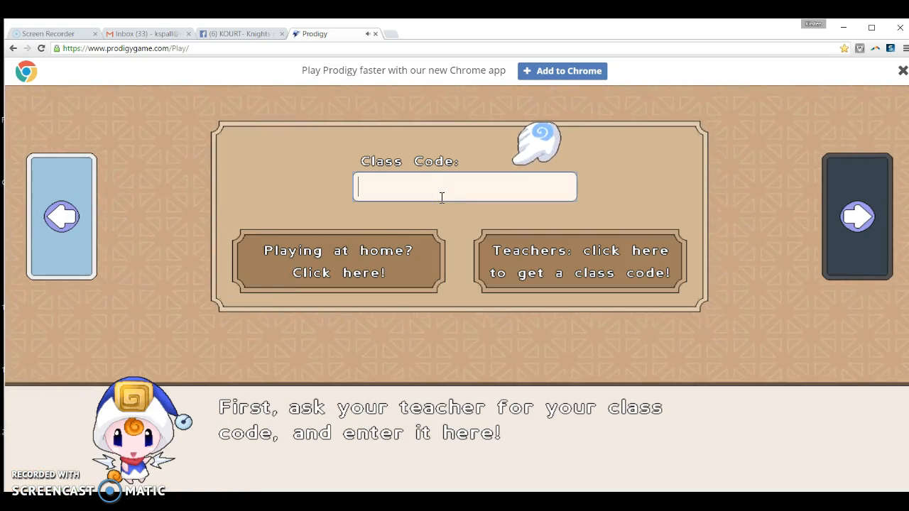
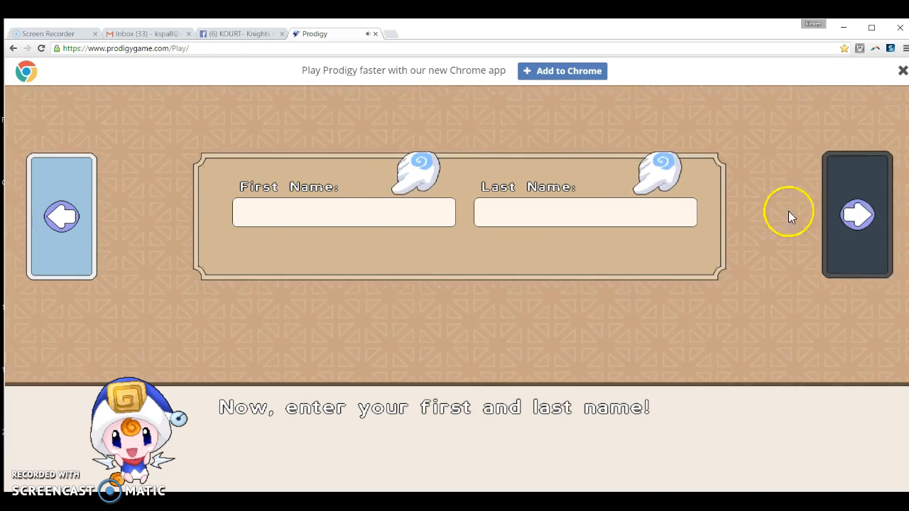
text(Rober)
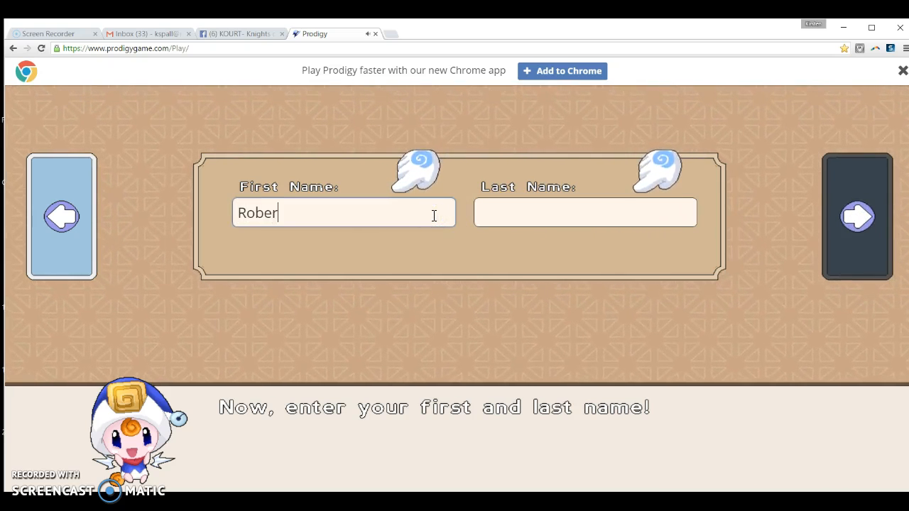
text(S)
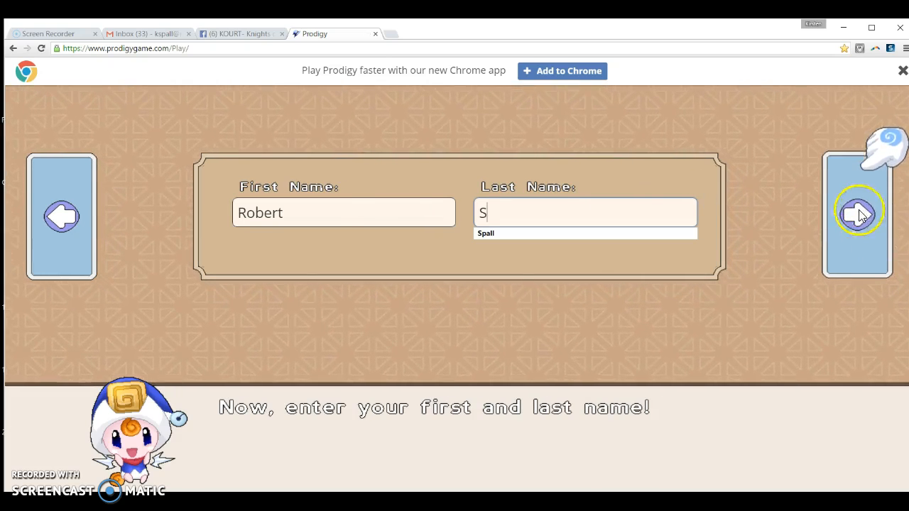
click(858, 216)
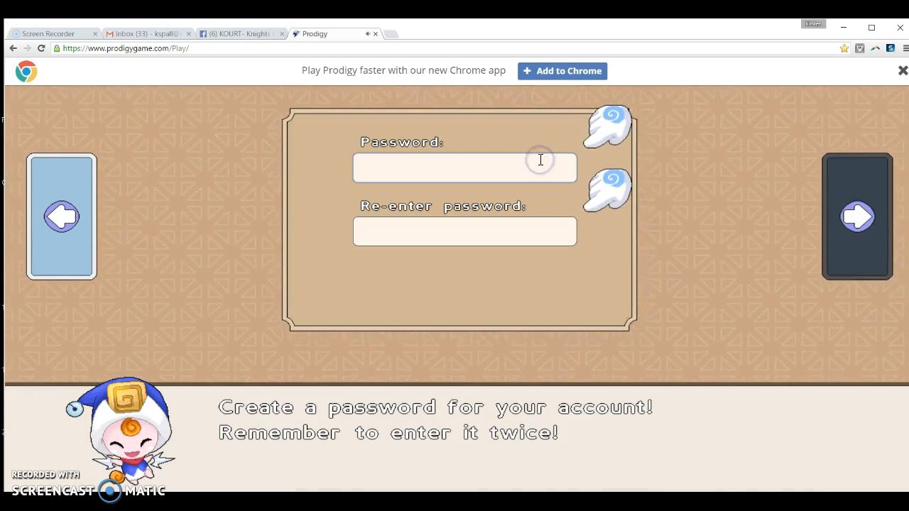
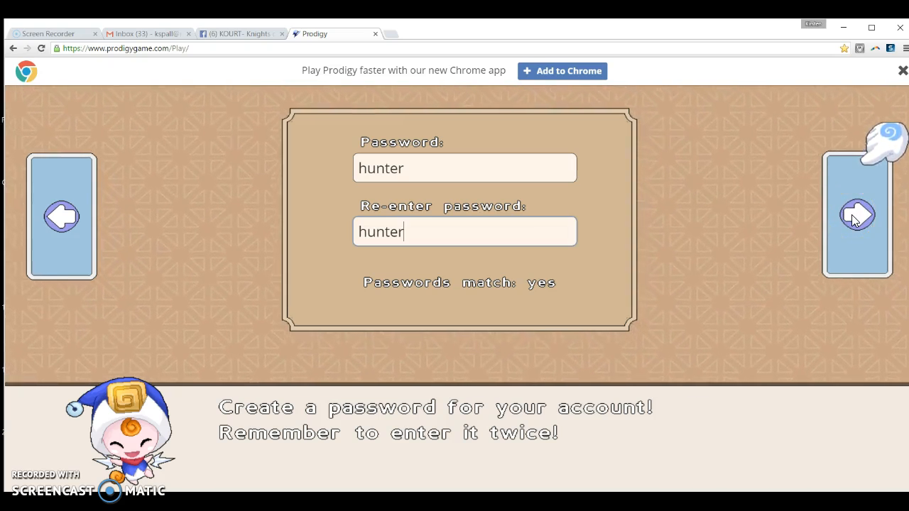
click(858, 216)
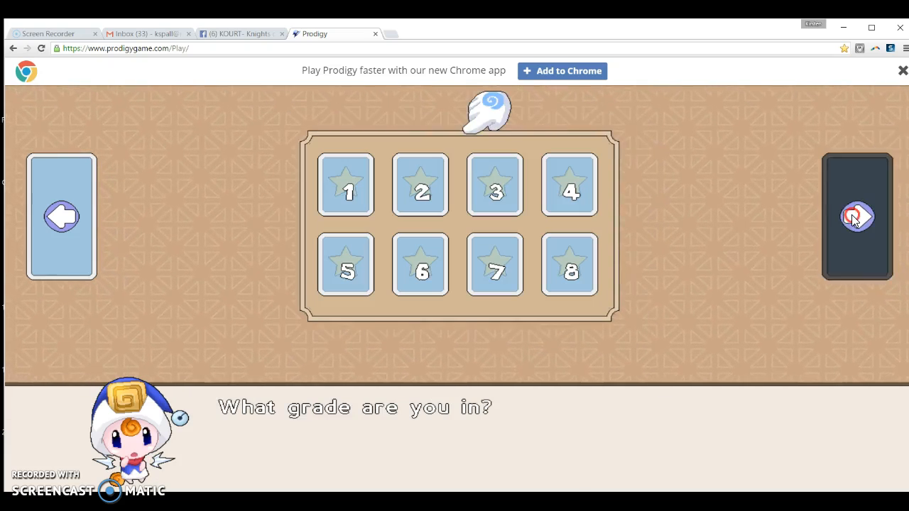
- Choose the grade, give the wizard new hair and green eyes, and accept its name
click(858, 216)
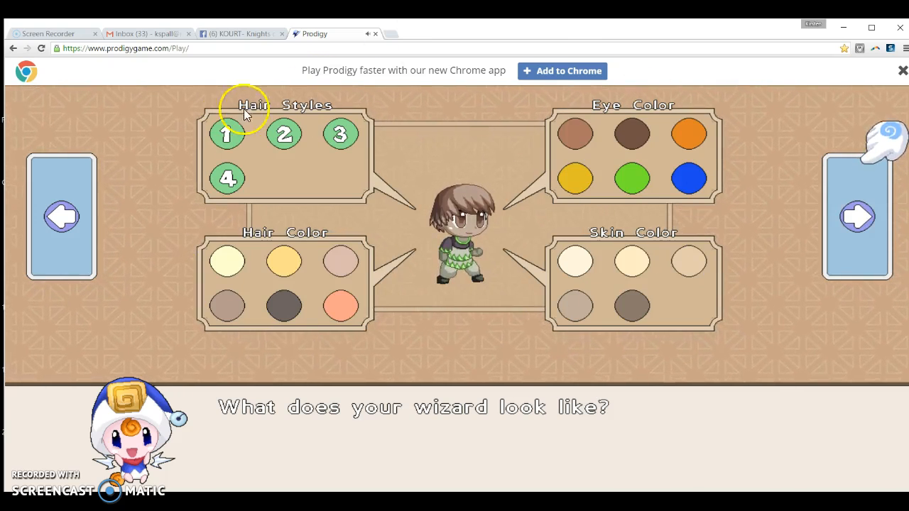
click(630, 179)
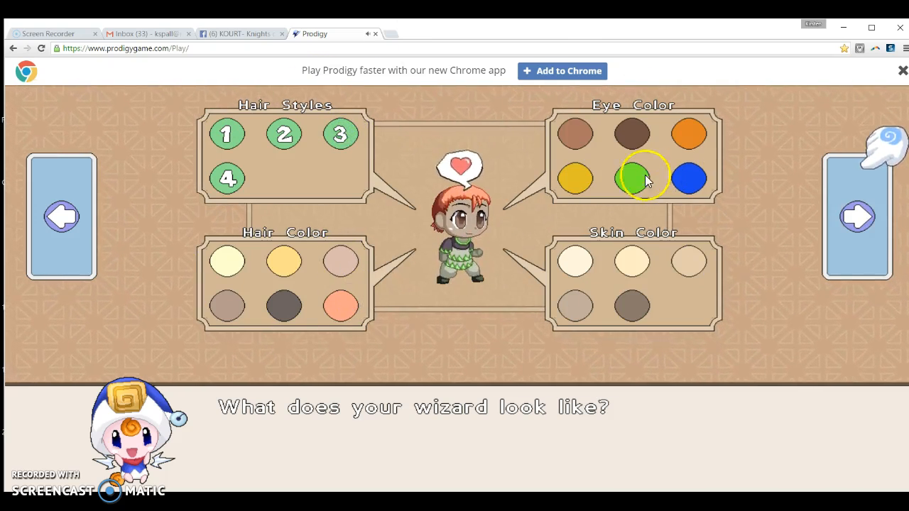
click(858, 216)
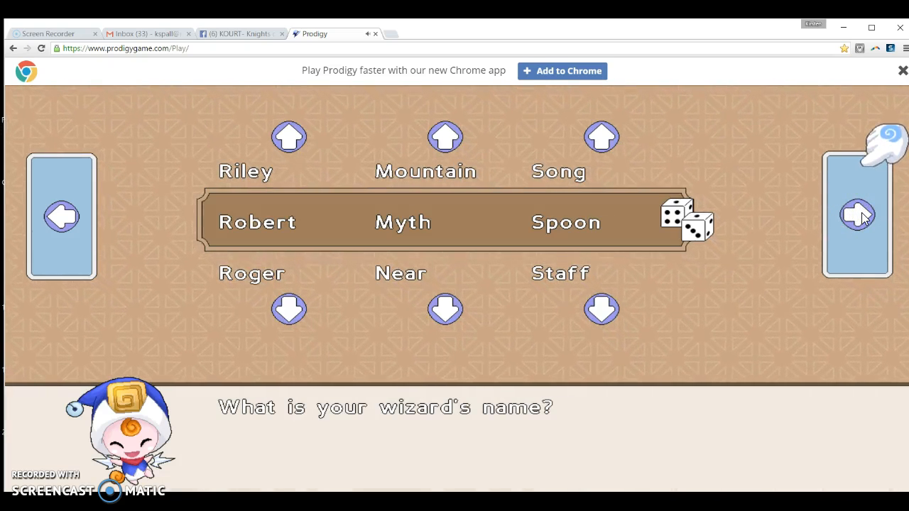
click(858, 216)
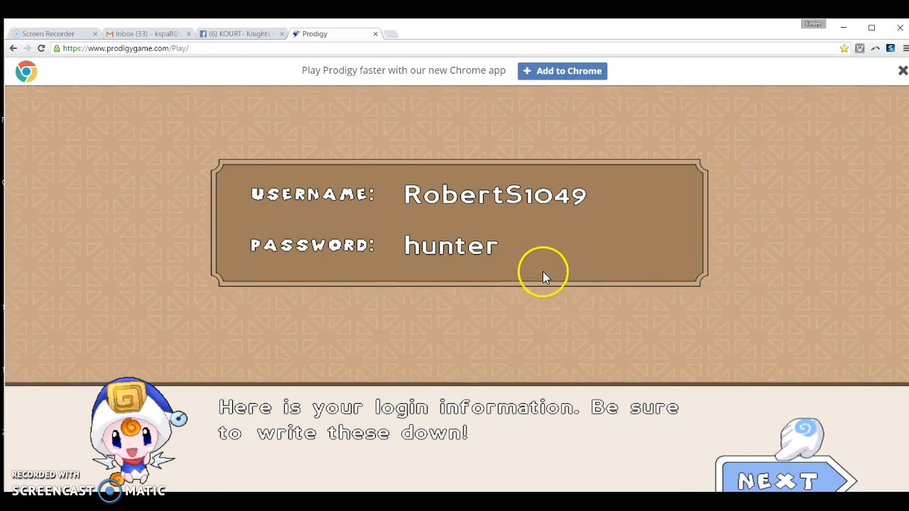
- Attempt login with a mistyped username and dismiss the incorrect-login message
click(781, 480)
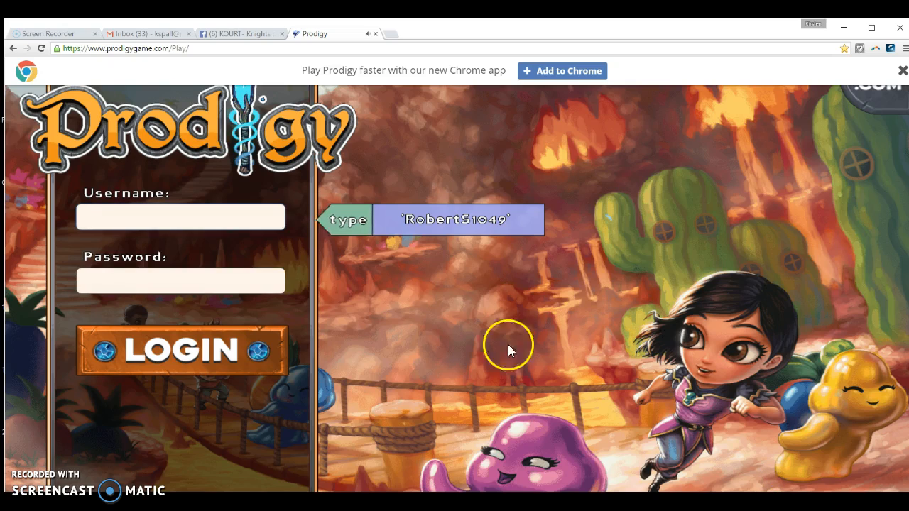
text(Rober)
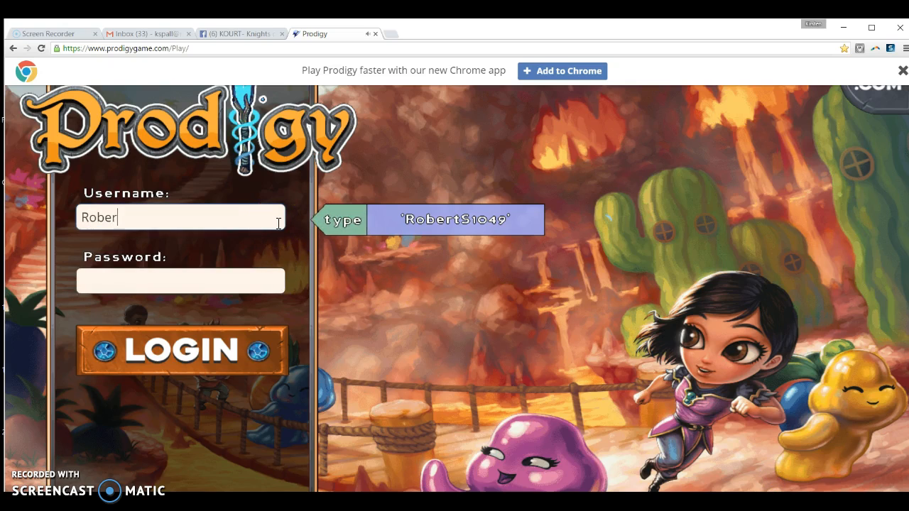
text(ts1048)
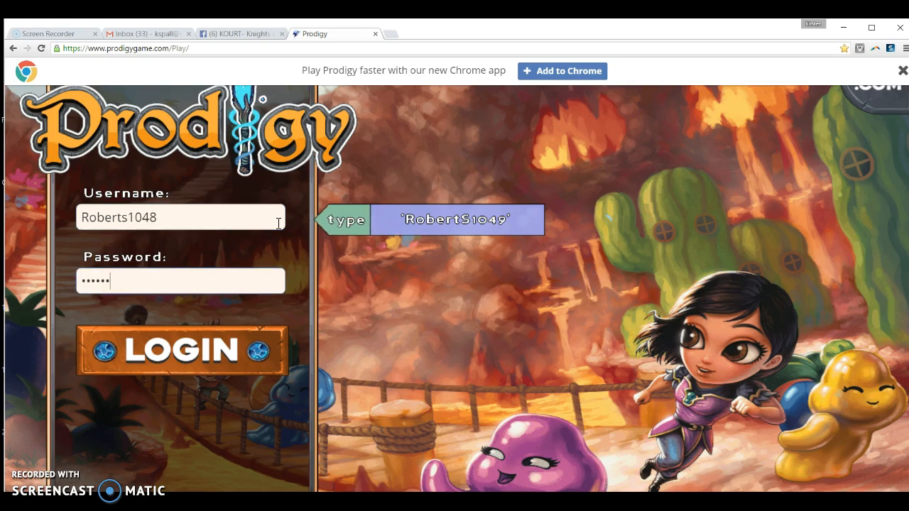
click(182, 351)
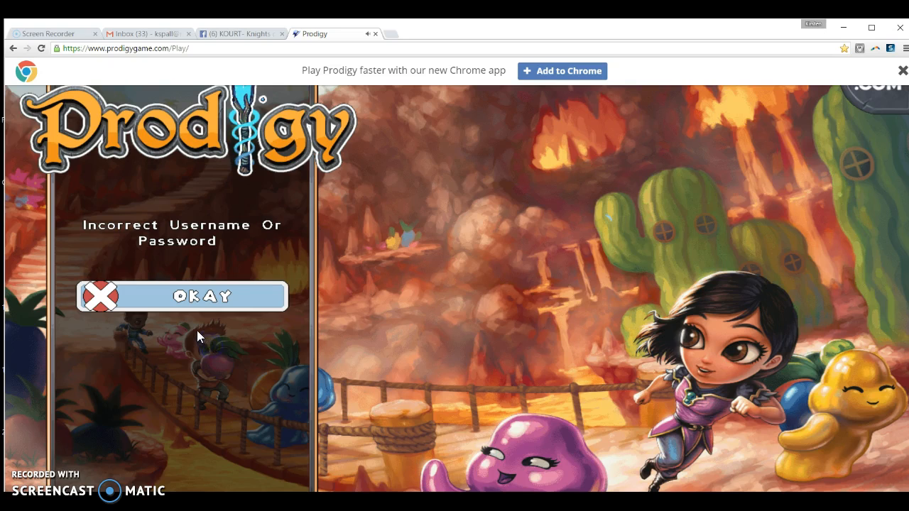
click(182, 296)
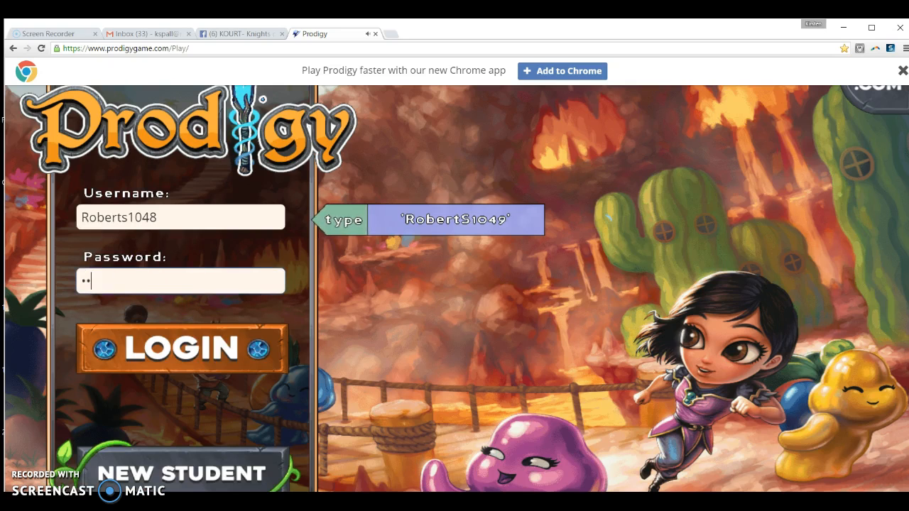
click(182, 350)
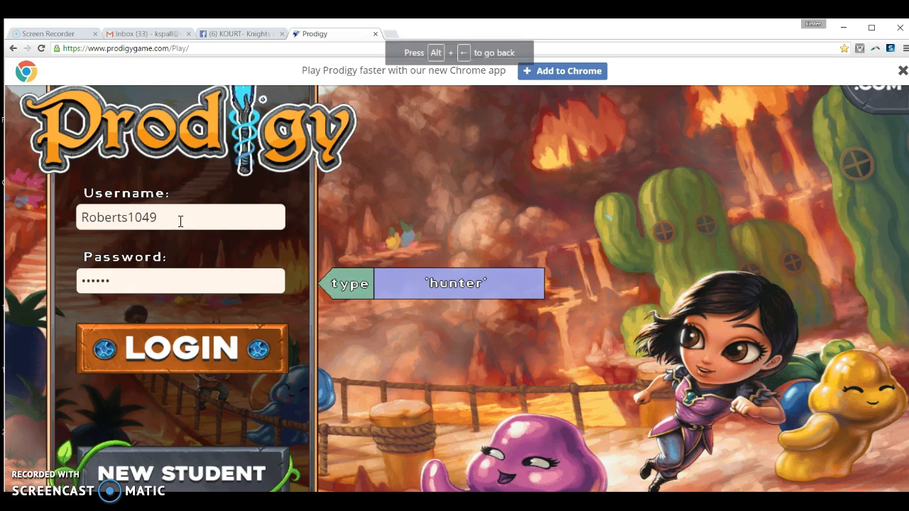
click(182, 348)
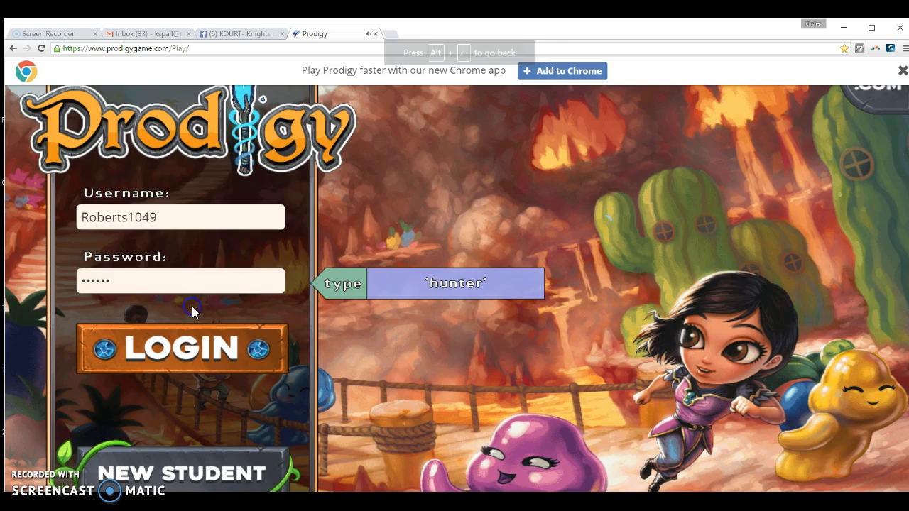
click(181, 282)
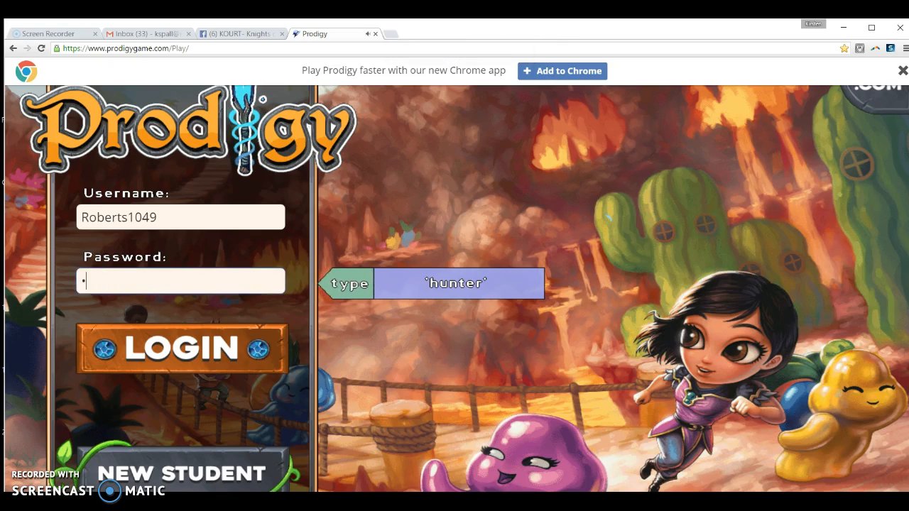
click(181, 348)
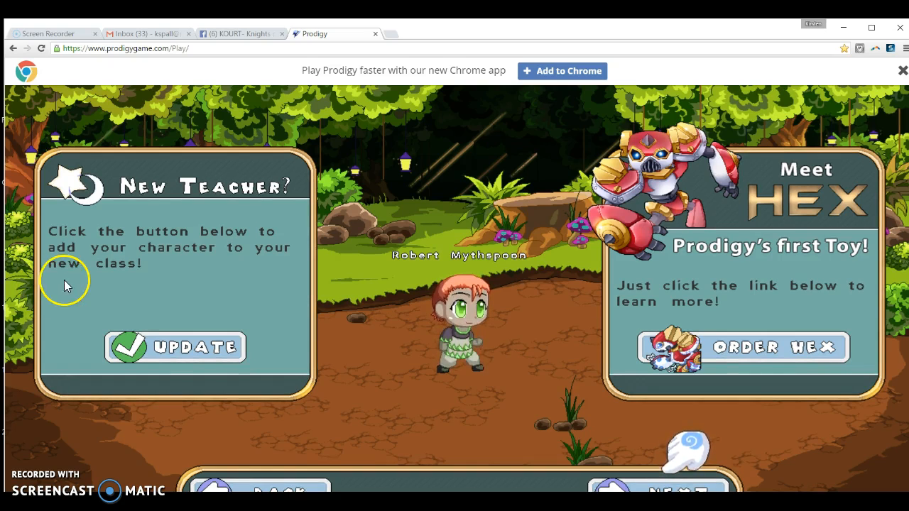
click(175, 346)
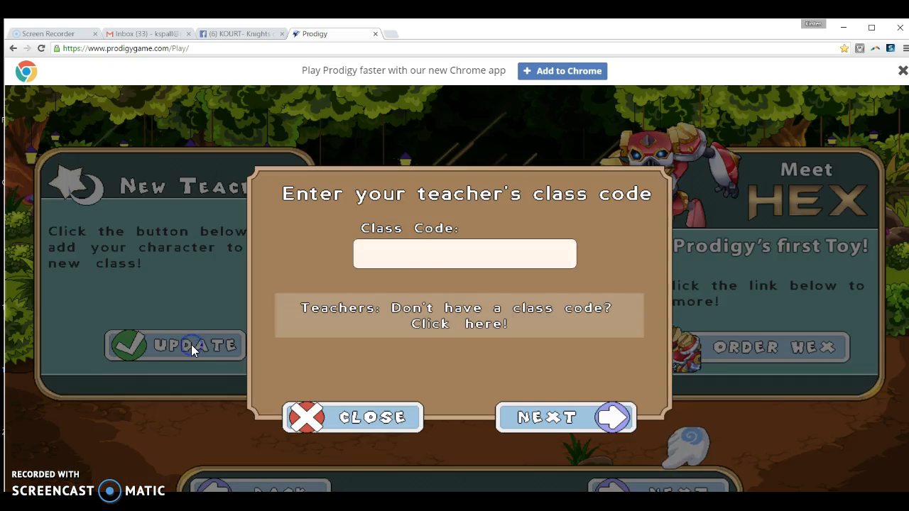
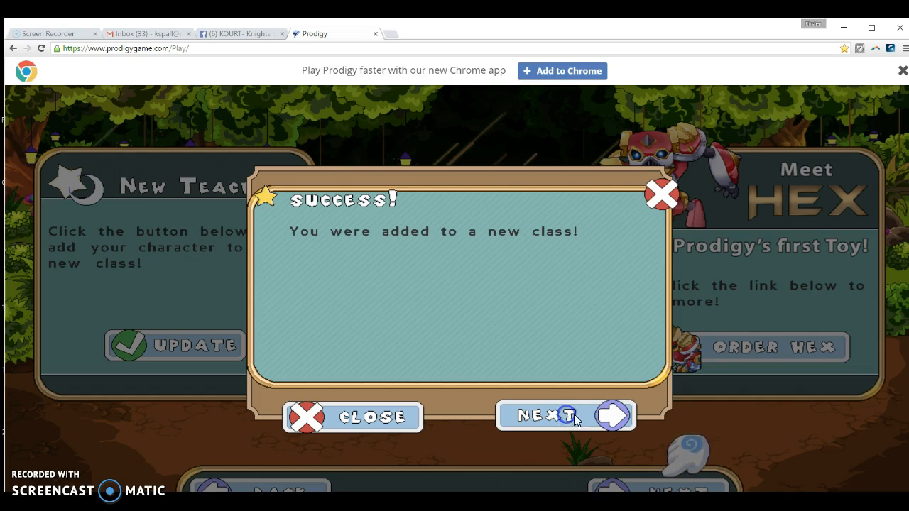
mouse_move(632, 488)
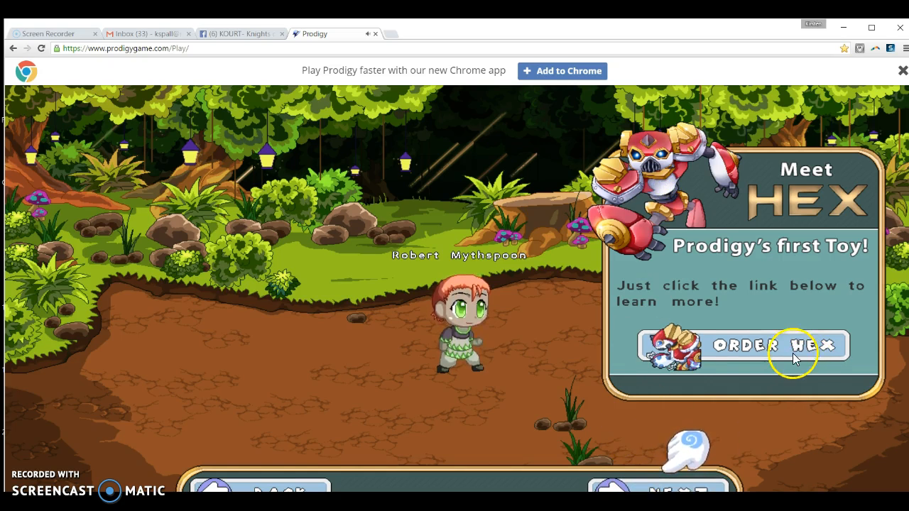
mouse_move(784, 333)
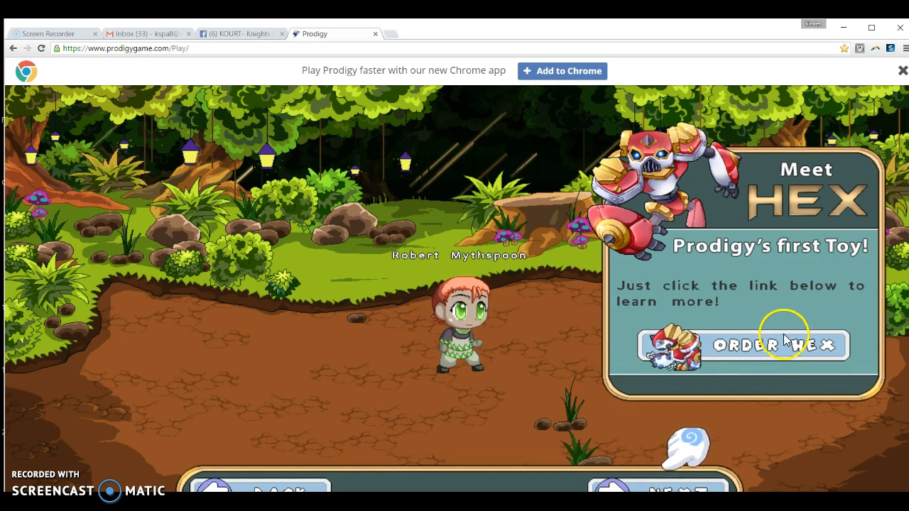
mouse_move(750, 234)
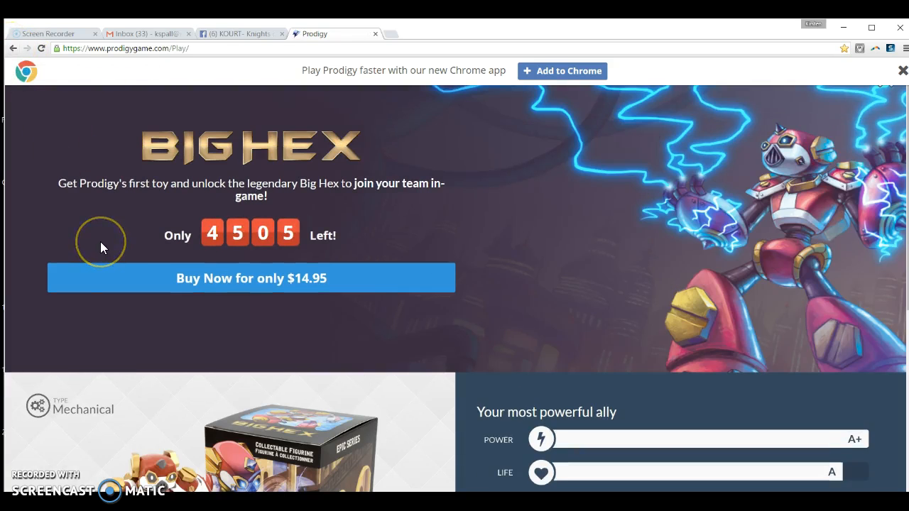
- Leave the Big Hex toy offer page and return to the Prodigy homepage
click(12, 48)
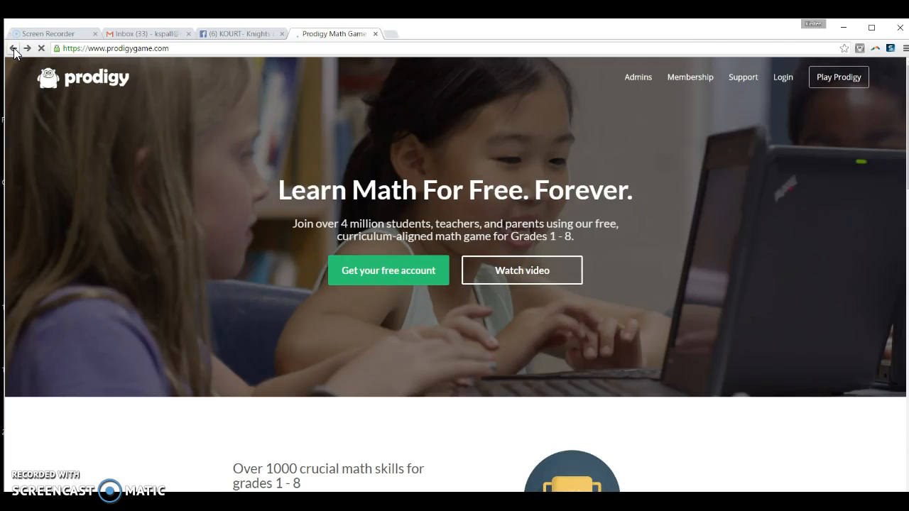
- Stay on the prodigygame.com homepage with its free-math sign-up offer
click(389, 270)
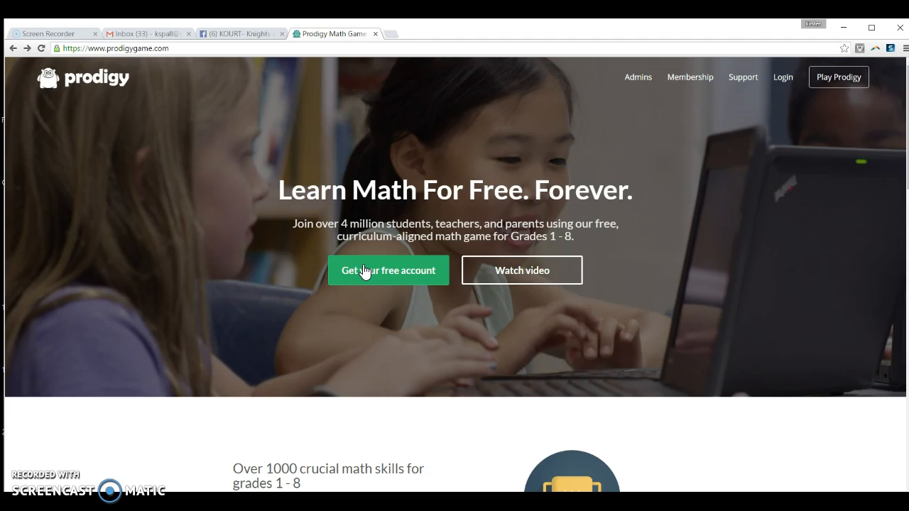
mouse_move(338, 422)
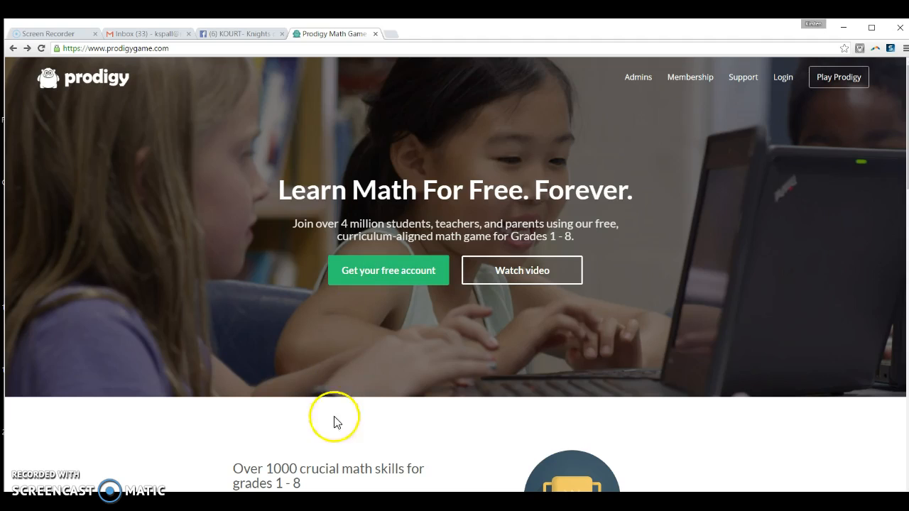